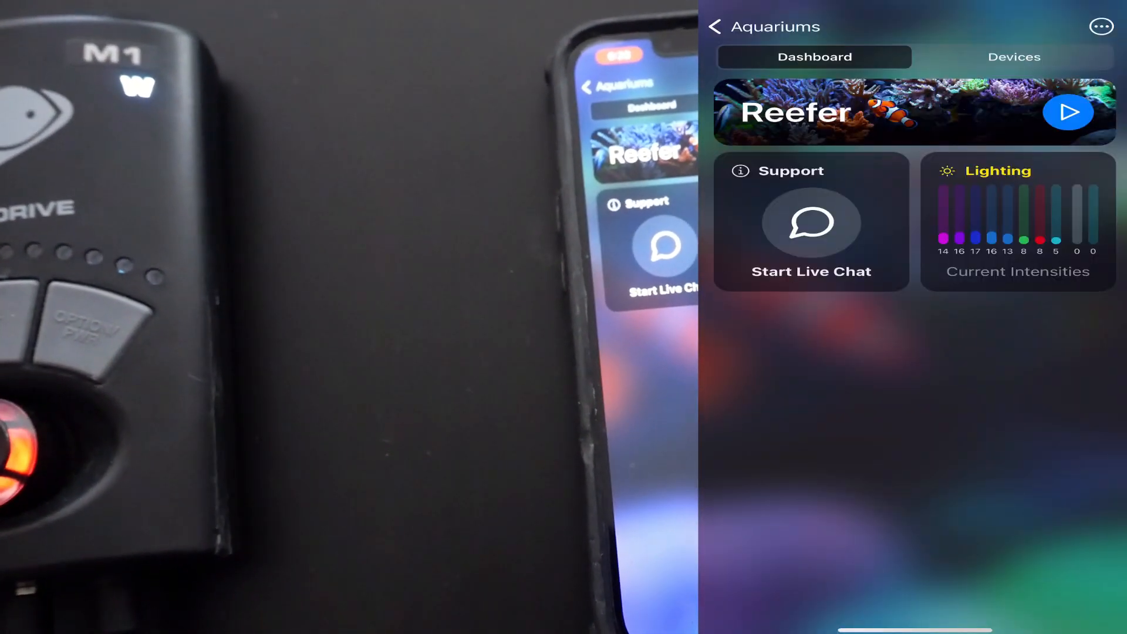
Step: Start adding a device to the Reefer tank and list devices needing the Mobius update
click(1014, 57)
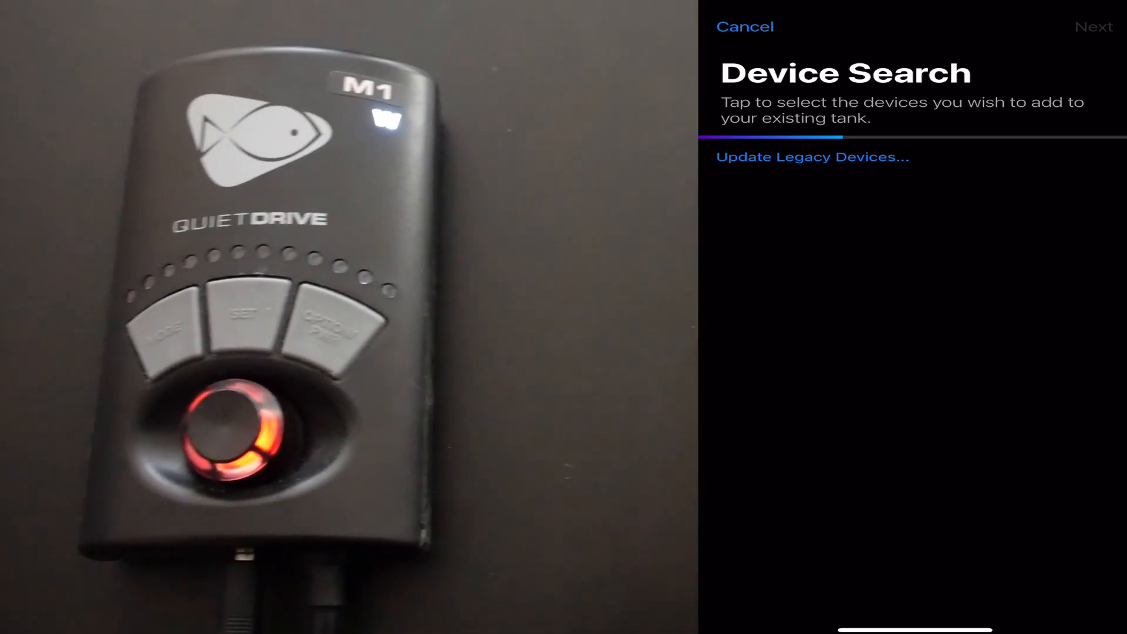
click(812, 157)
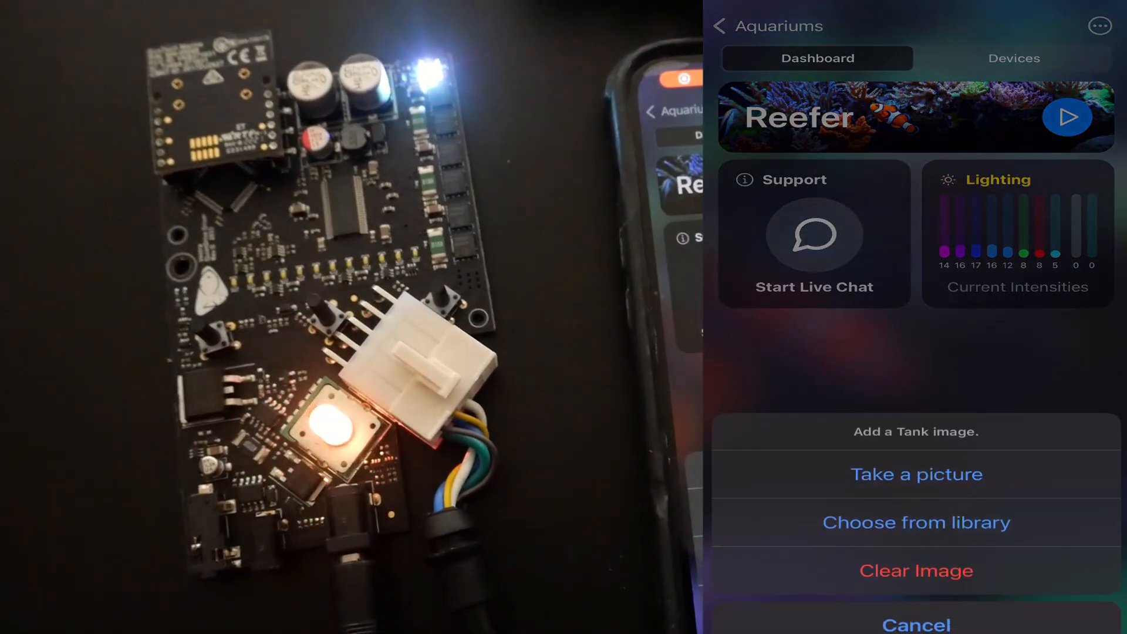
Step: Reopen Device Search for Reefer and show Legacy Devices, where the Vectra M1 appears under Flow
click(1012, 58)
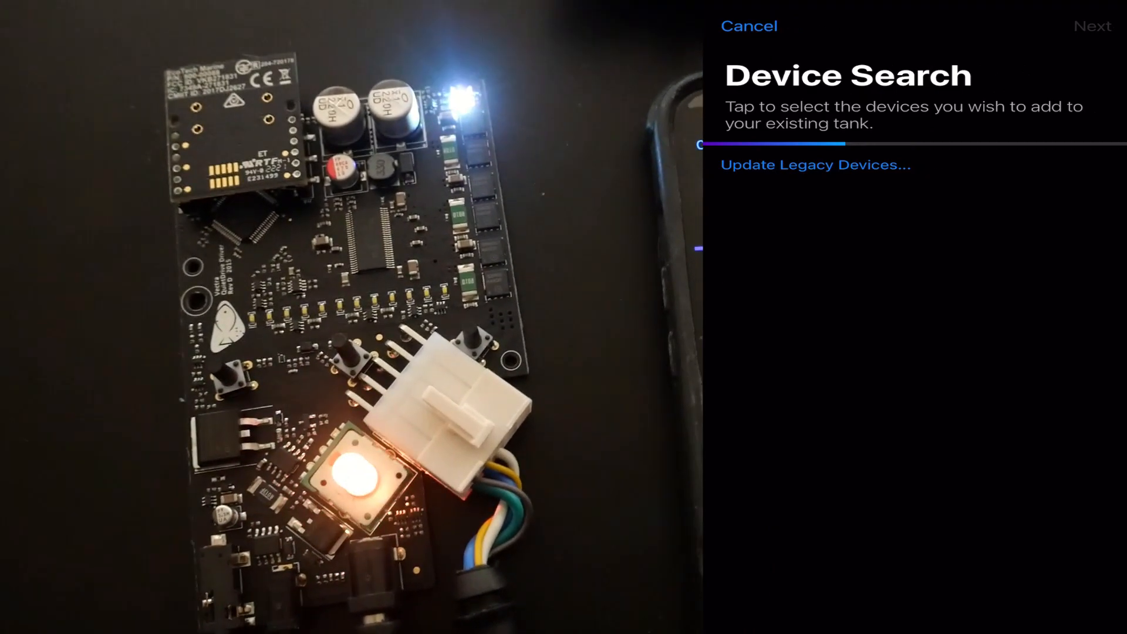
click(816, 164)
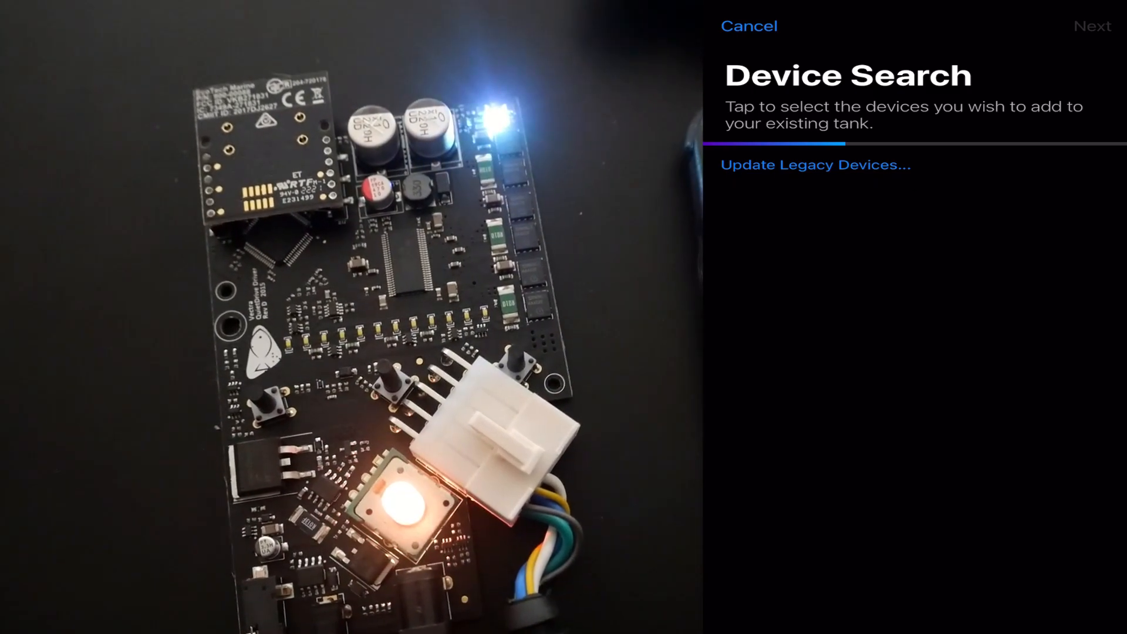
click(816, 165)
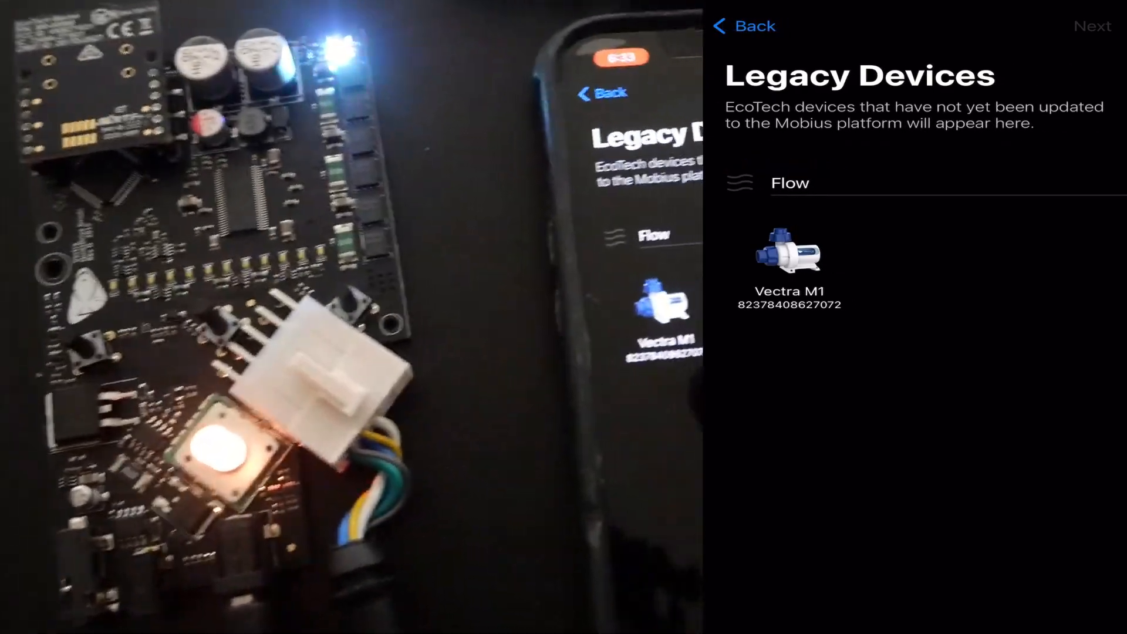